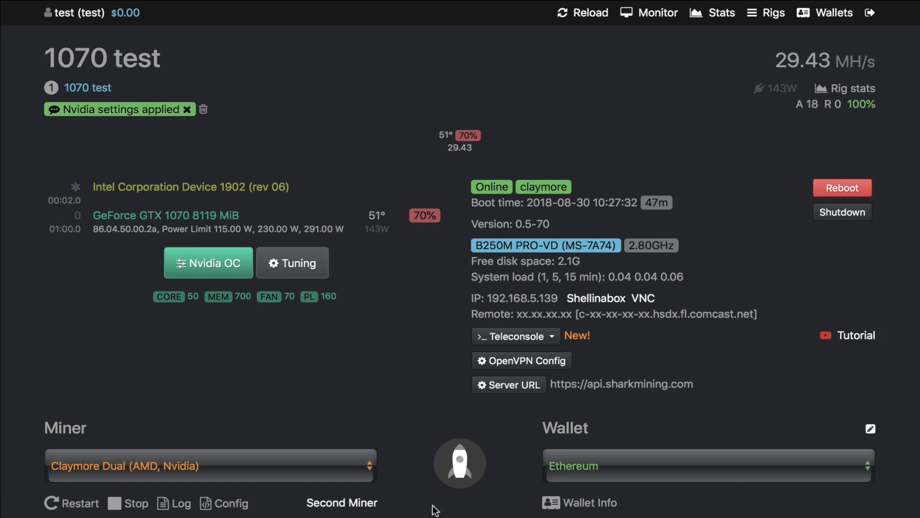
mouse_move(282, 86)
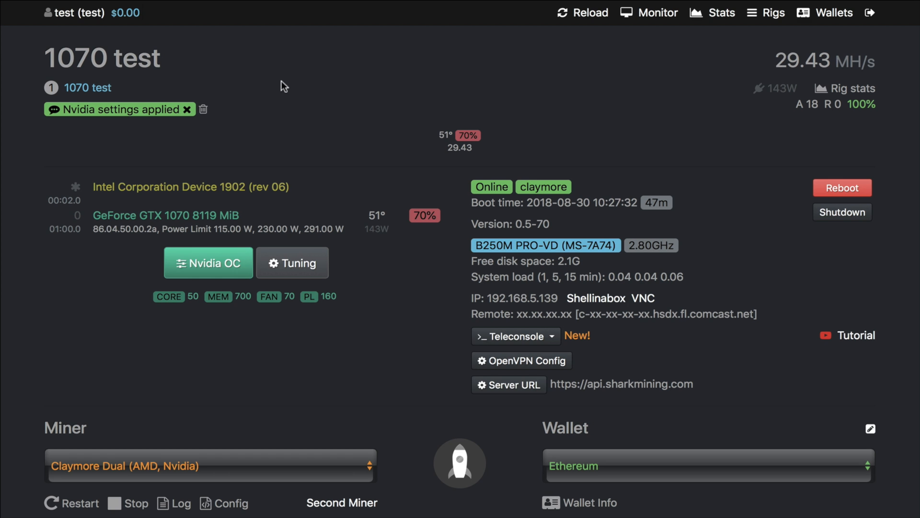
mouse_move(582, 259)
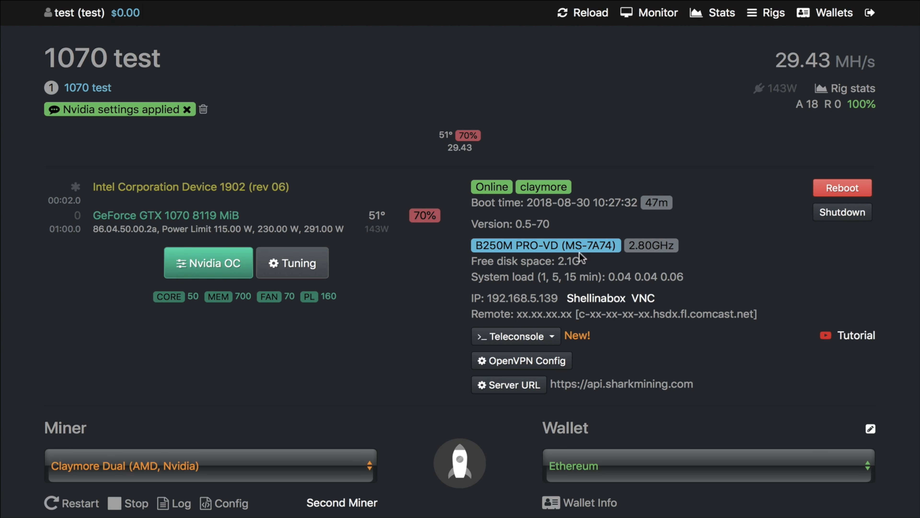
Step: Enable OhGodAnETHlargementPill in the GTX 1080 rig's Nvidia OC settings and apply it
scroll("down", 3)
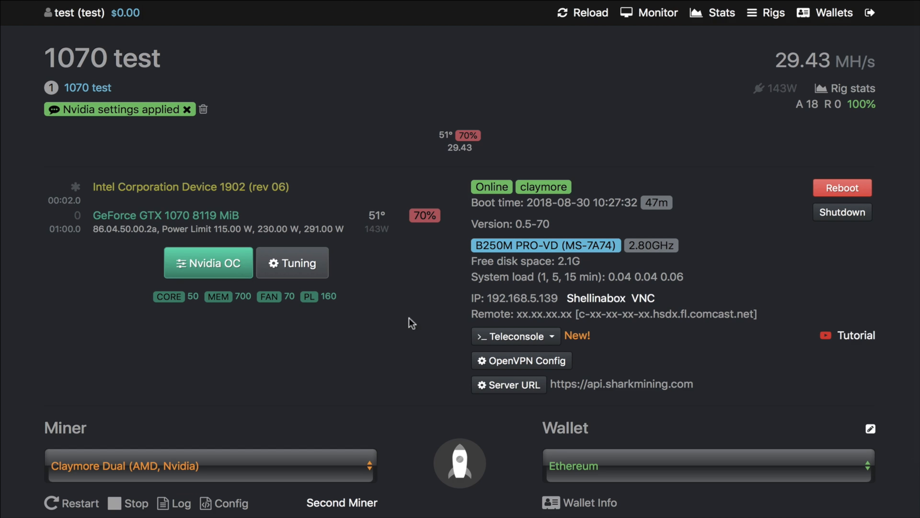
mouse_move(280, 300)
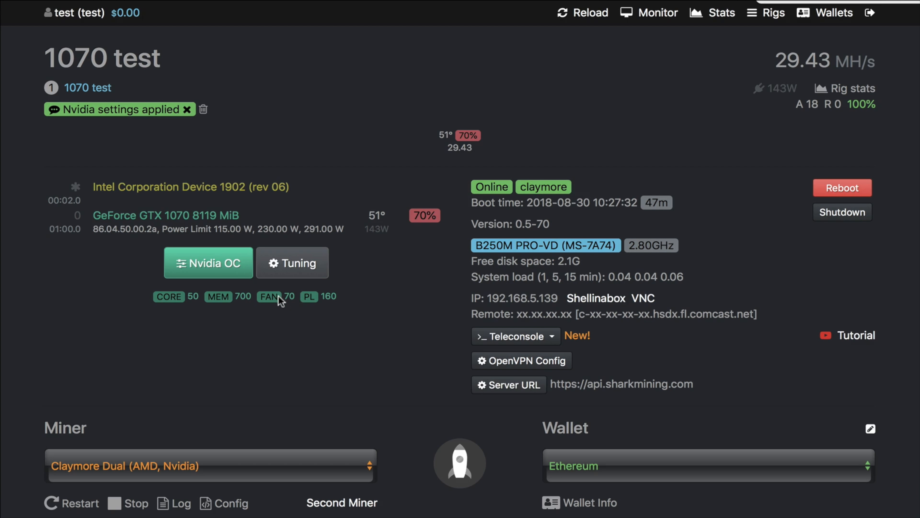
mouse_move(309, 332)
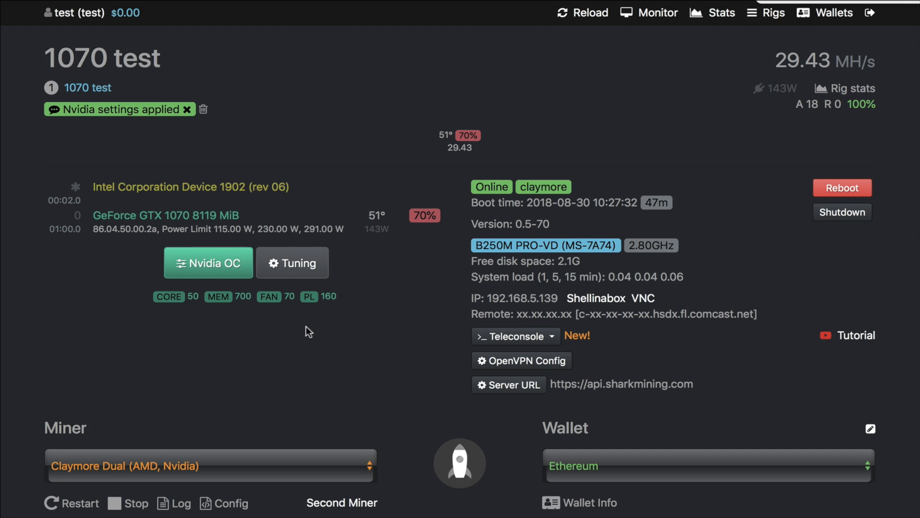
mouse_move(206, 306)
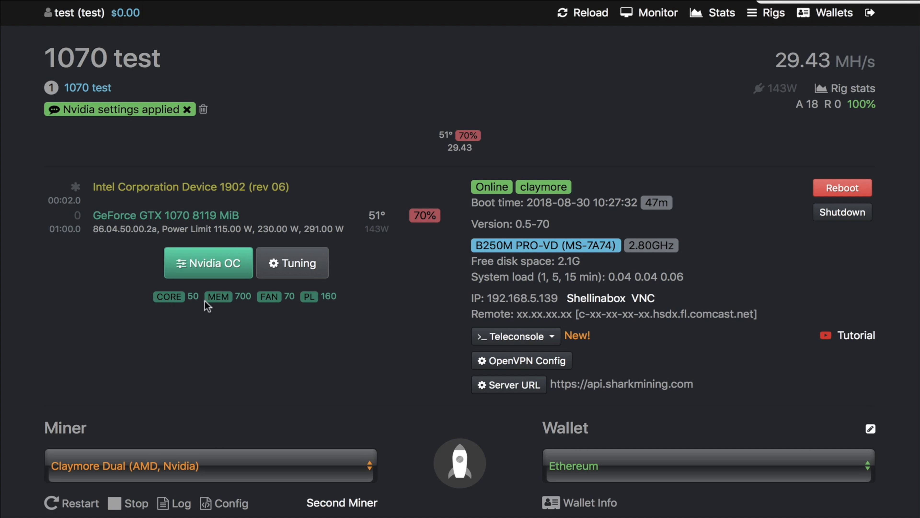
mouse_move(262, 308)
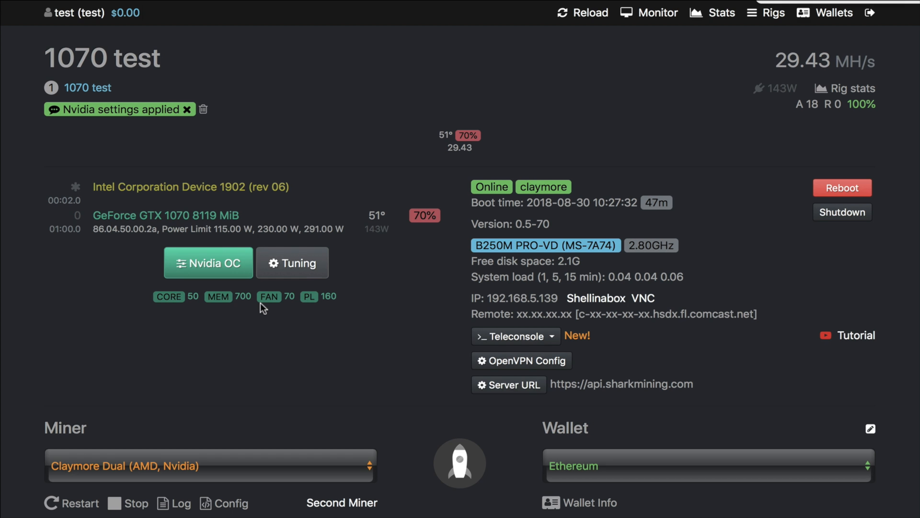
mouse_move(241, 301)
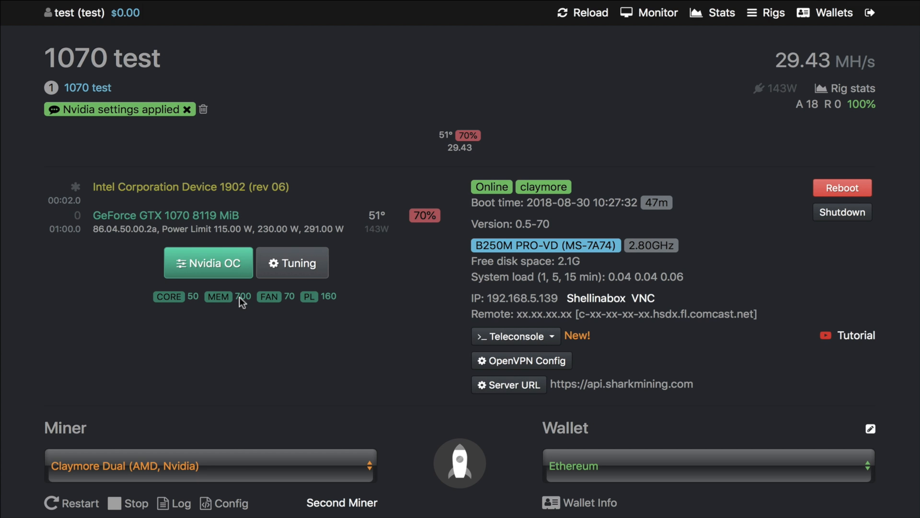
mouse_move(278, 309)
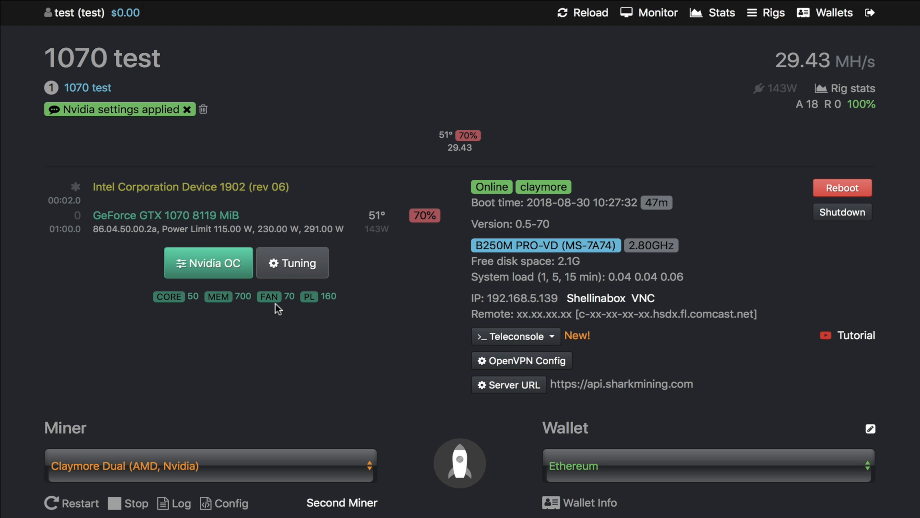
mouse_move(309, 307)
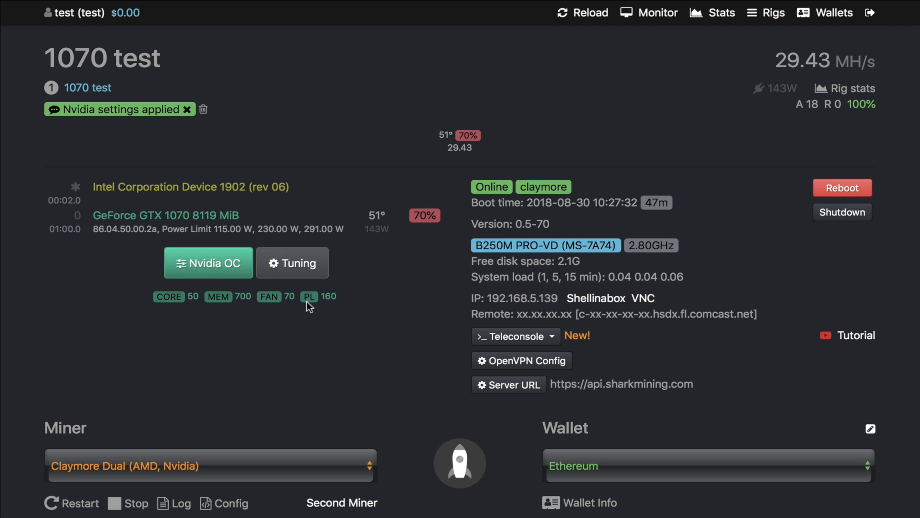
mouse_move(343, 310)
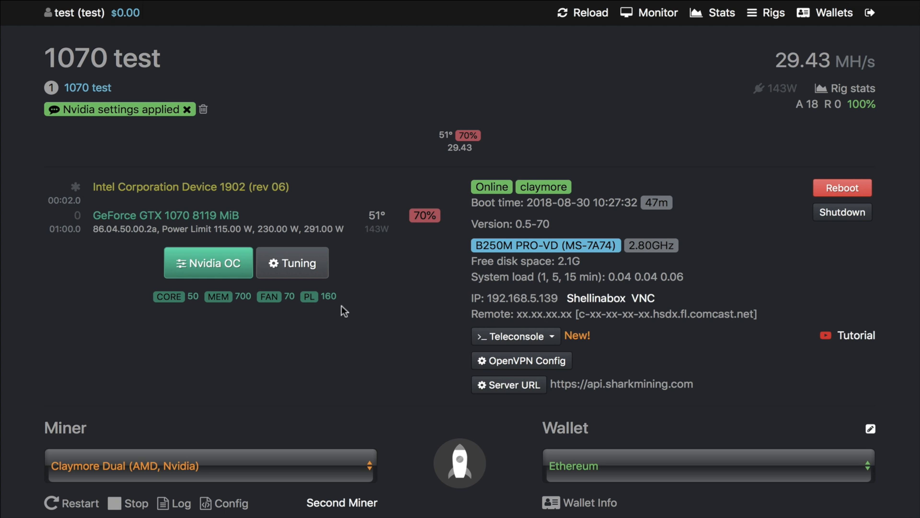
mouse_move(478, 142)
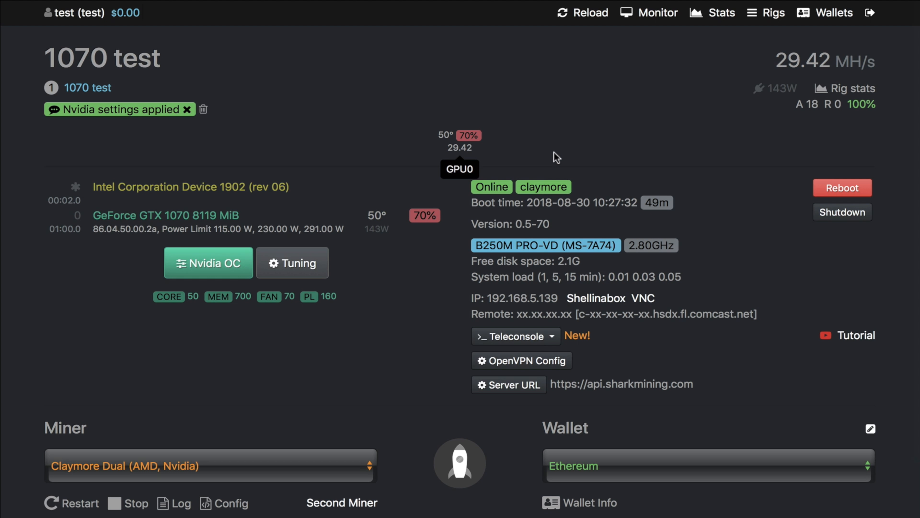
mouse_move(374, 226)
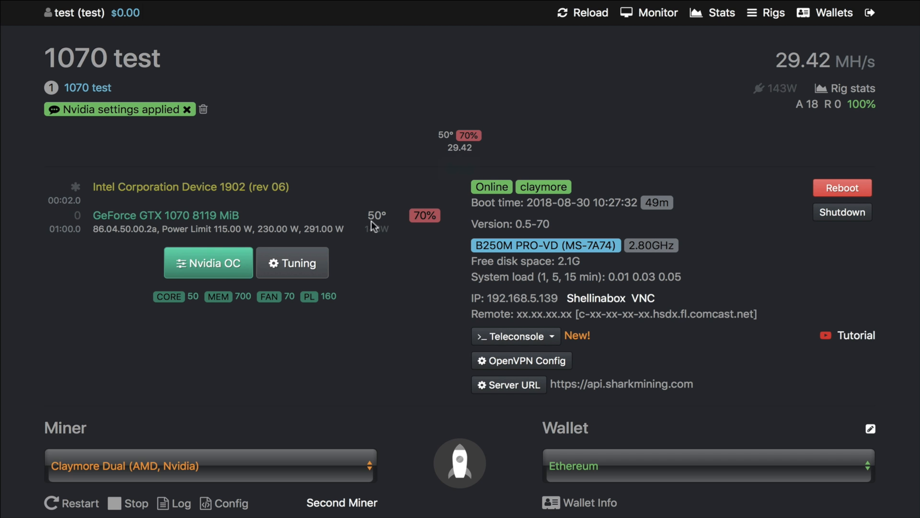
mouse_move(394, 257)
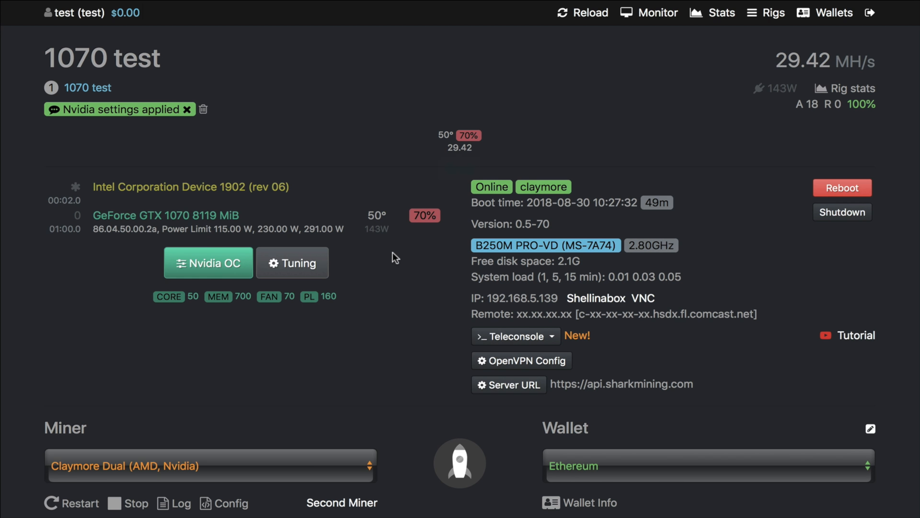
mouse_move(341, 330)
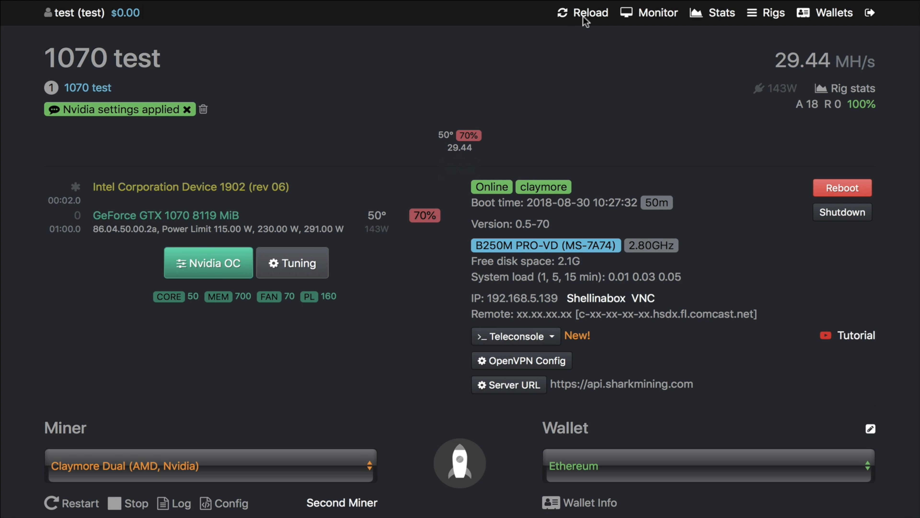
mouse_move(406, 307)
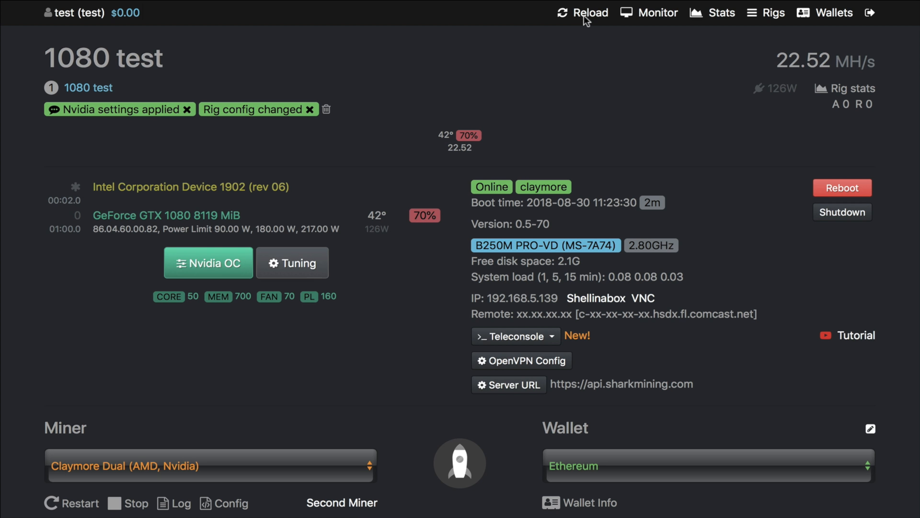
mouse_move(585, 19)
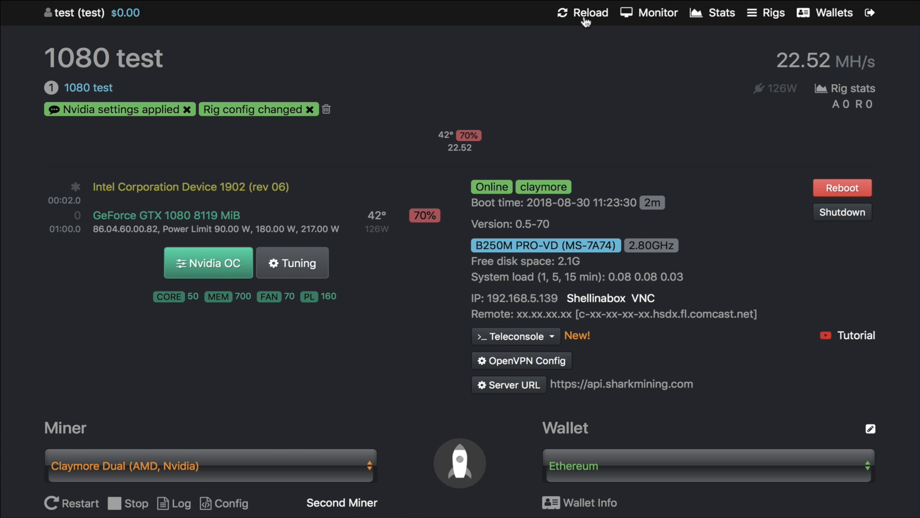
mouse_move(341, 303)
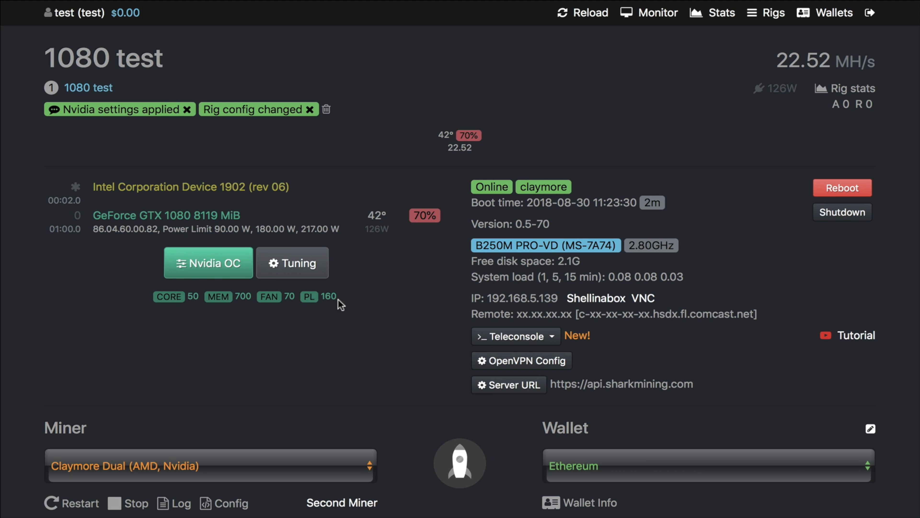
mouse_move(439, 212)
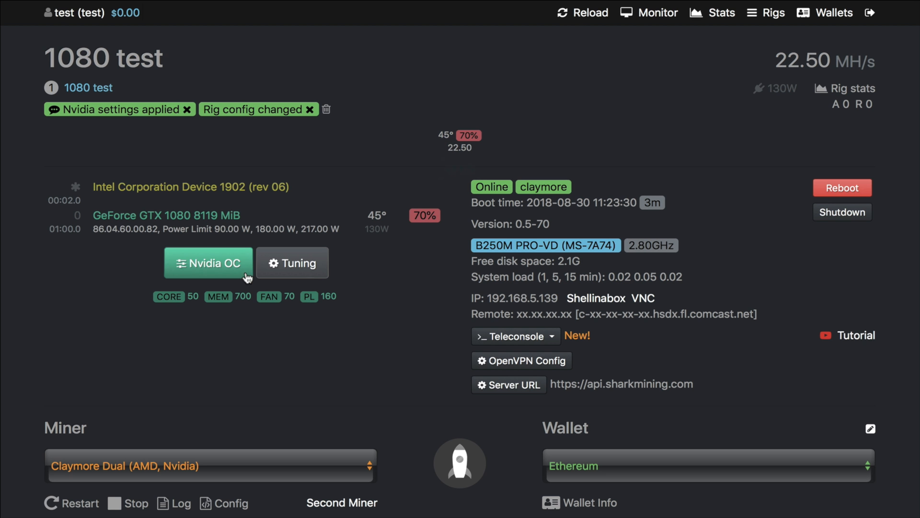
mouse_move(389, 307)
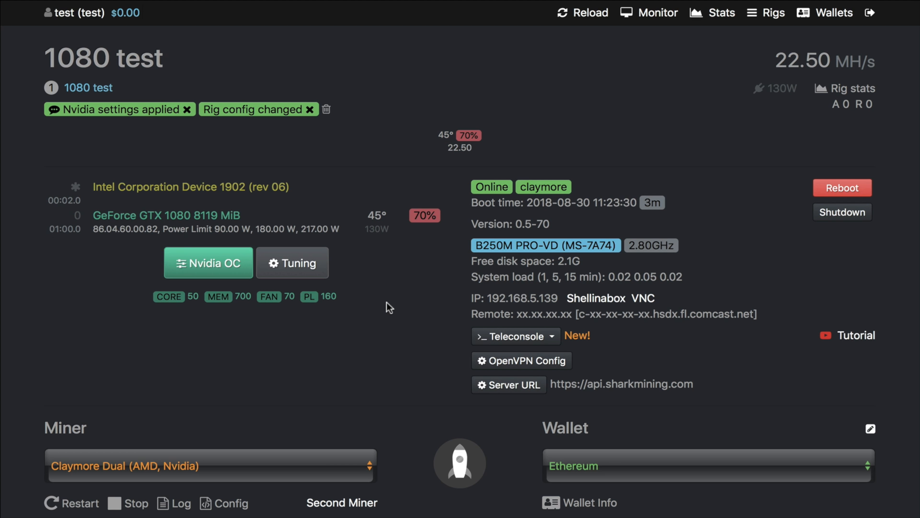
mouse_move(228, 257)
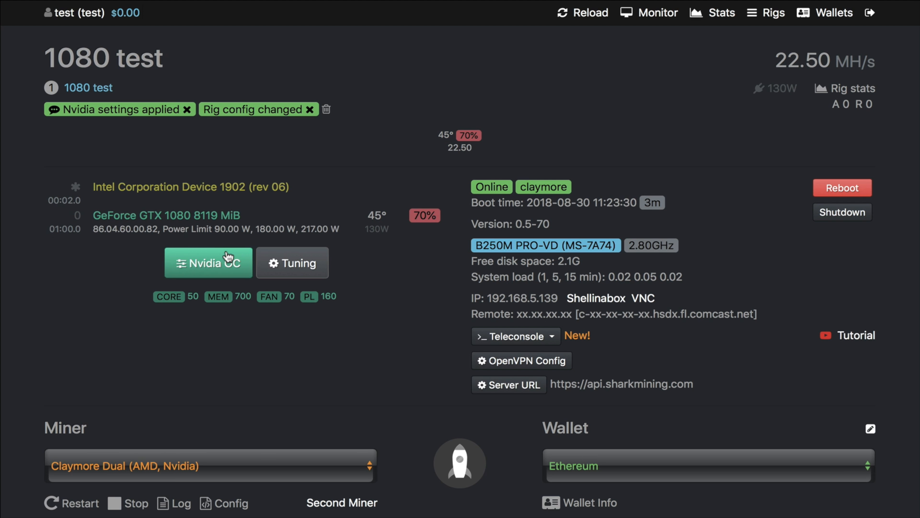
left_click(208, 262)
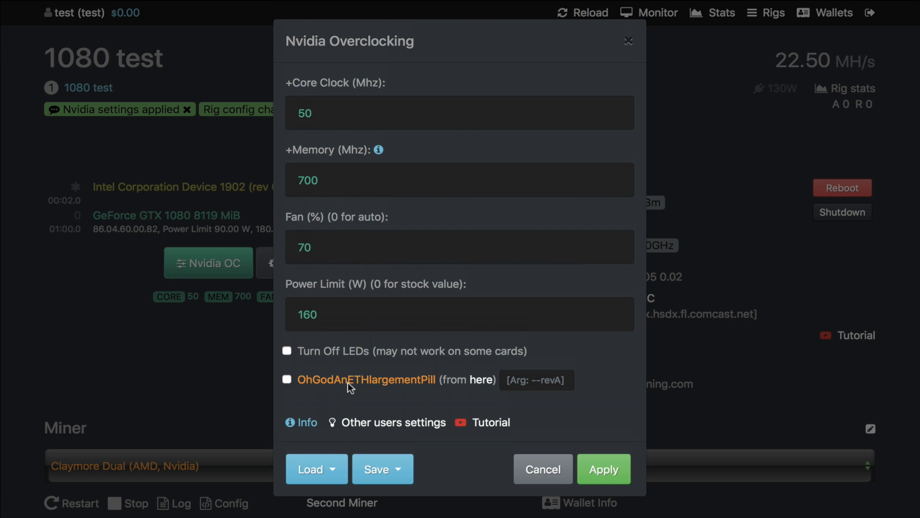
mouse_move(418, 398)
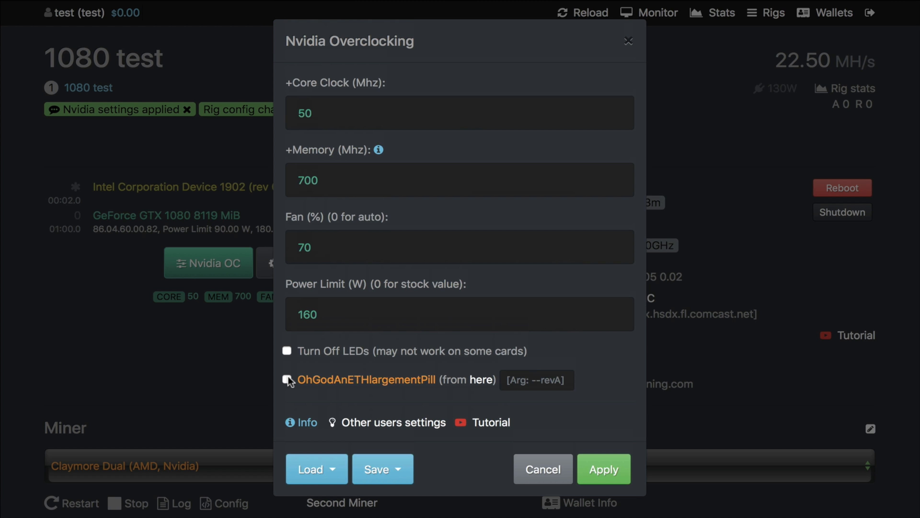
left_click(288, 380)
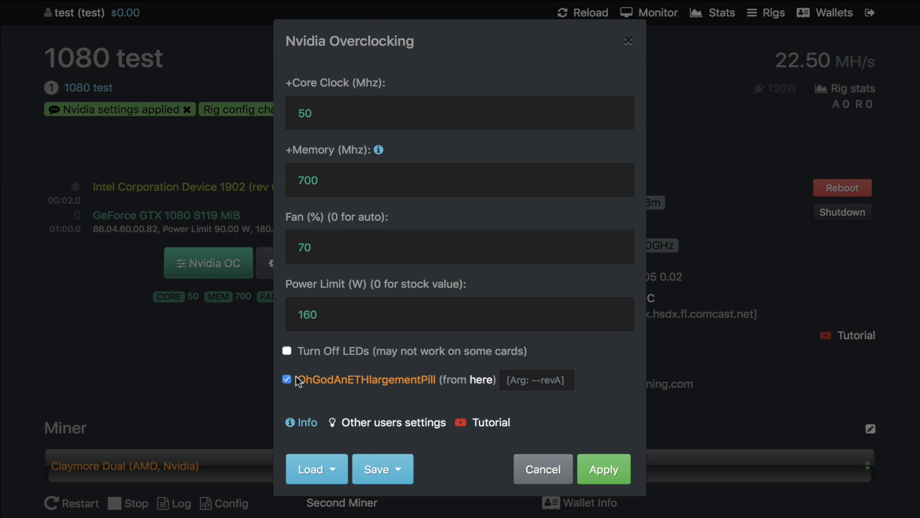
mouse_move(585, 434)
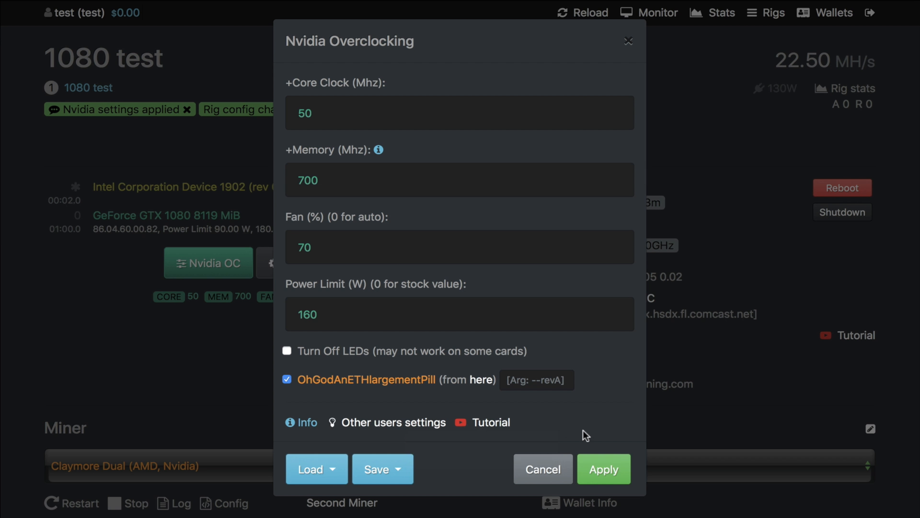
left_click(603, 468)
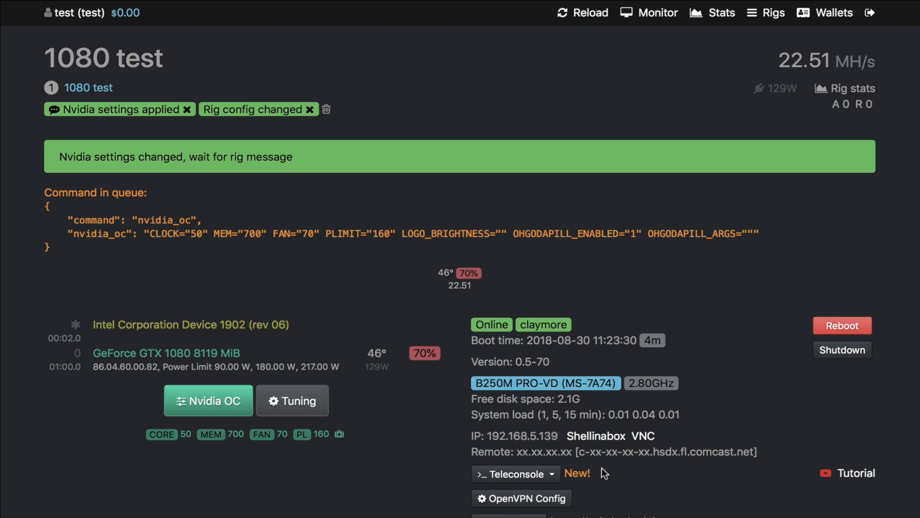
mouse_move(591, 374)
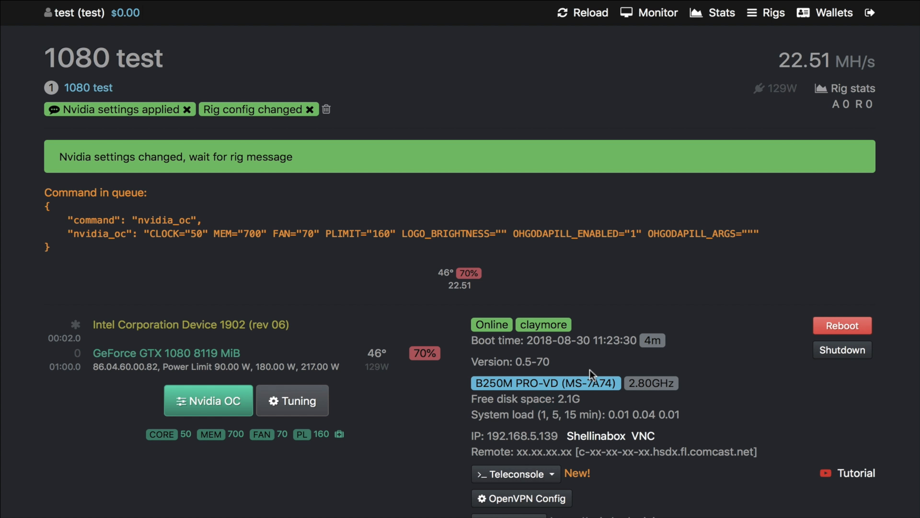
Step: Reset the rig's power limit to stock (0) and apply, raising hashrate to about 33.6 MH/s
left_click(208, 400)
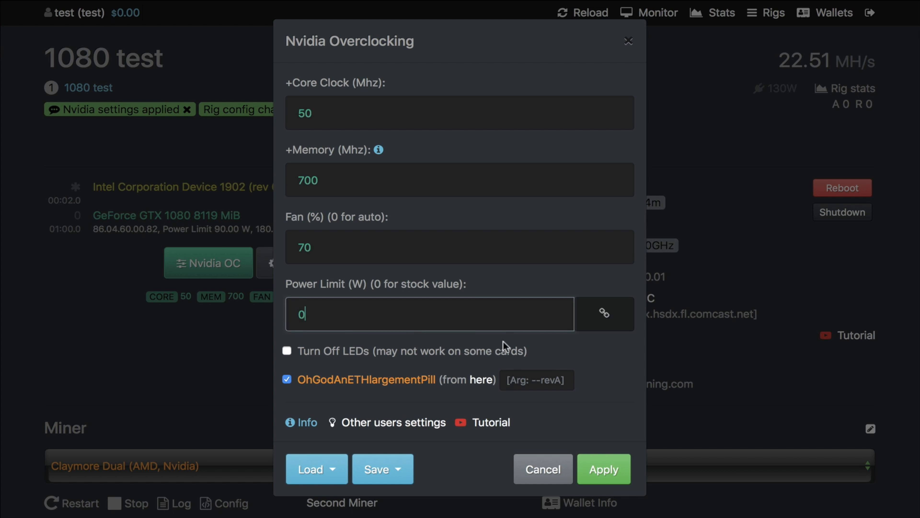
left_click(604, 468)
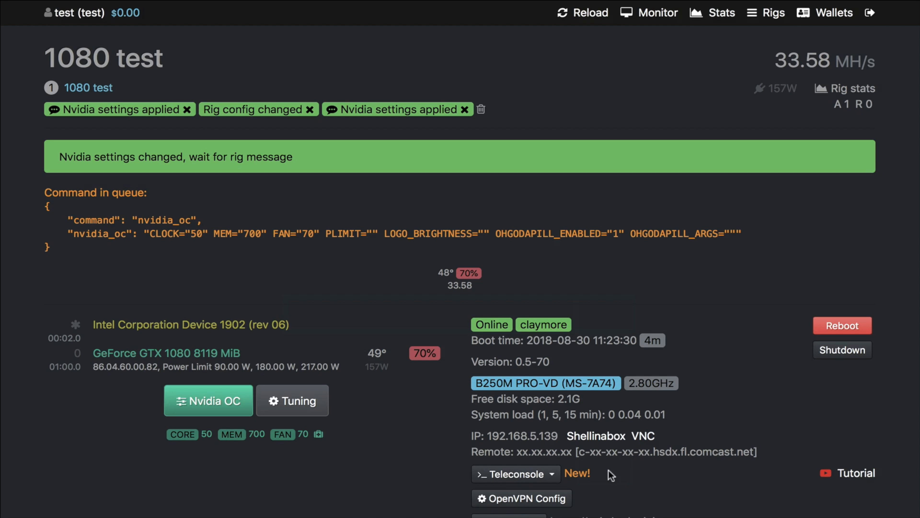
mouse_move(645, 112)
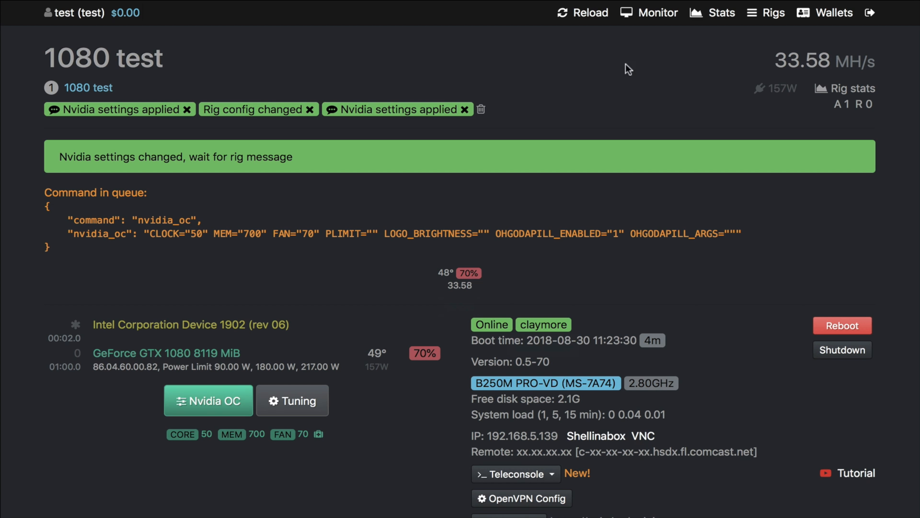
mouse_move(572, 13)
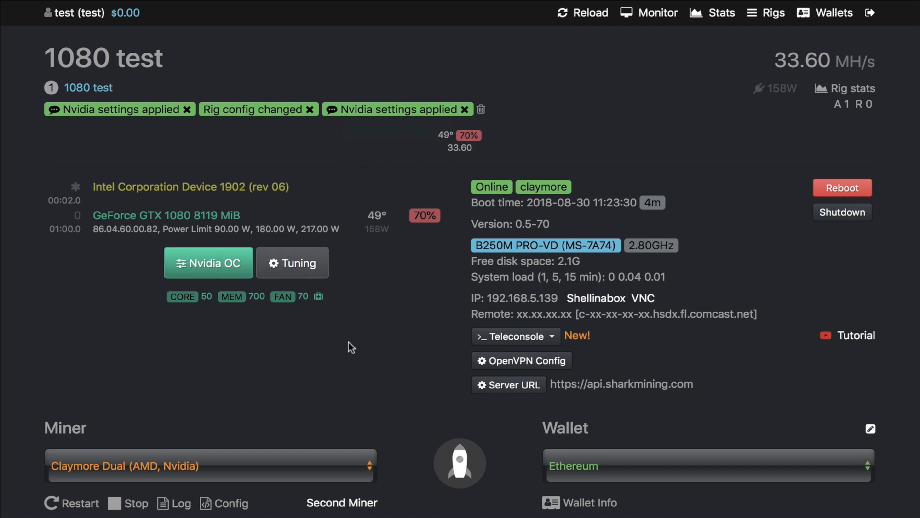
mouse_move(460, 144)
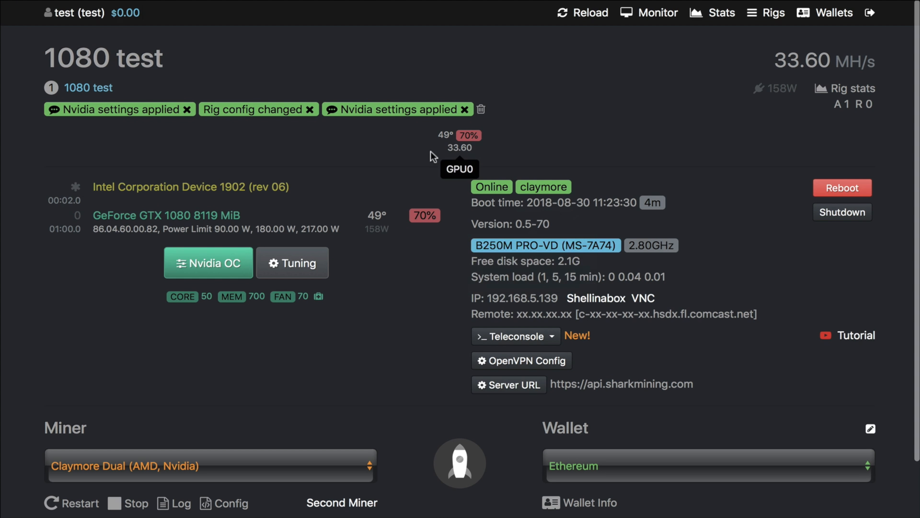
mouse_move(579, 146)
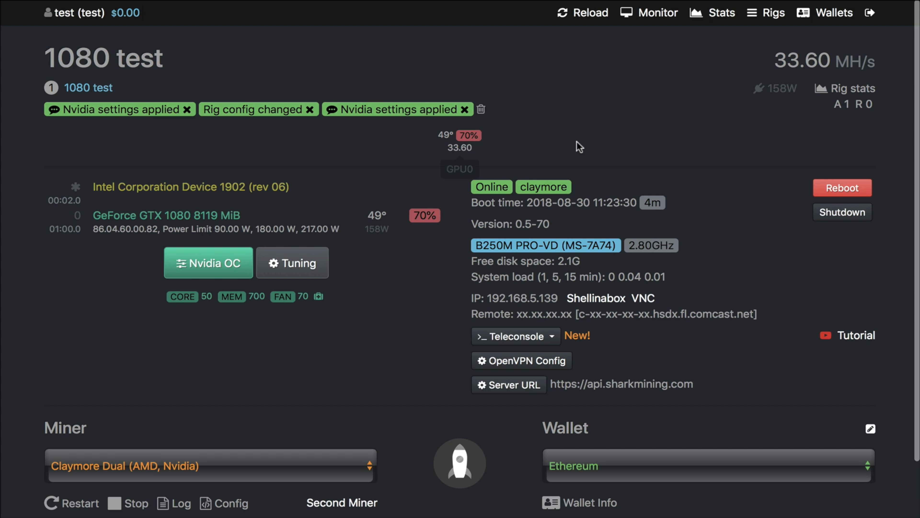
mouse_move(583, 146)
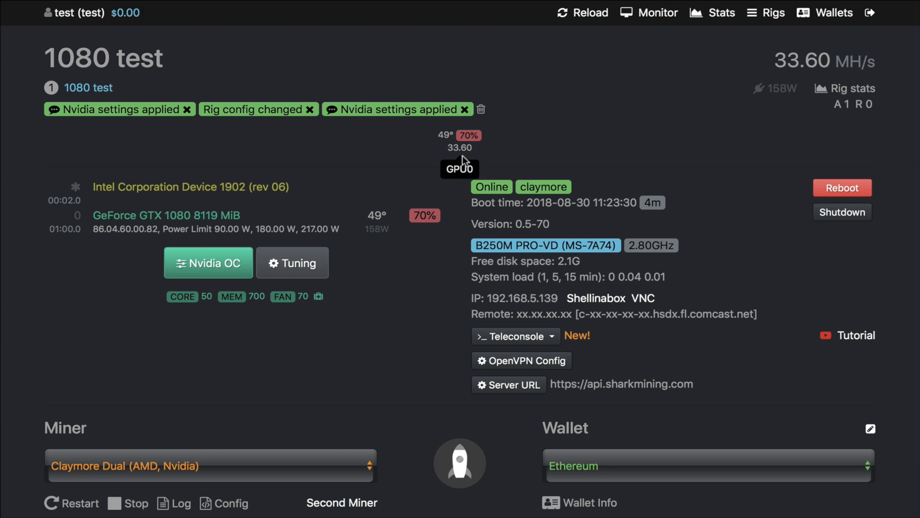
mouse_move(321, 301)
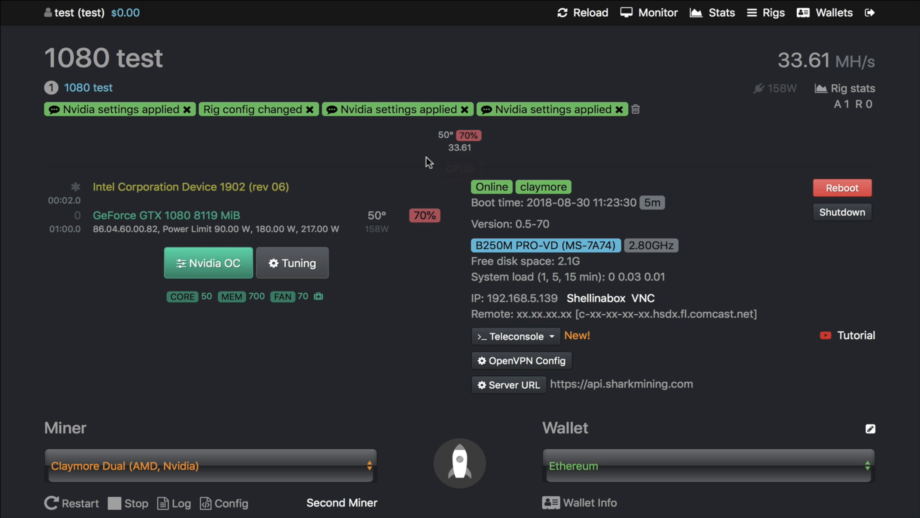
mouse_move(492, 159)
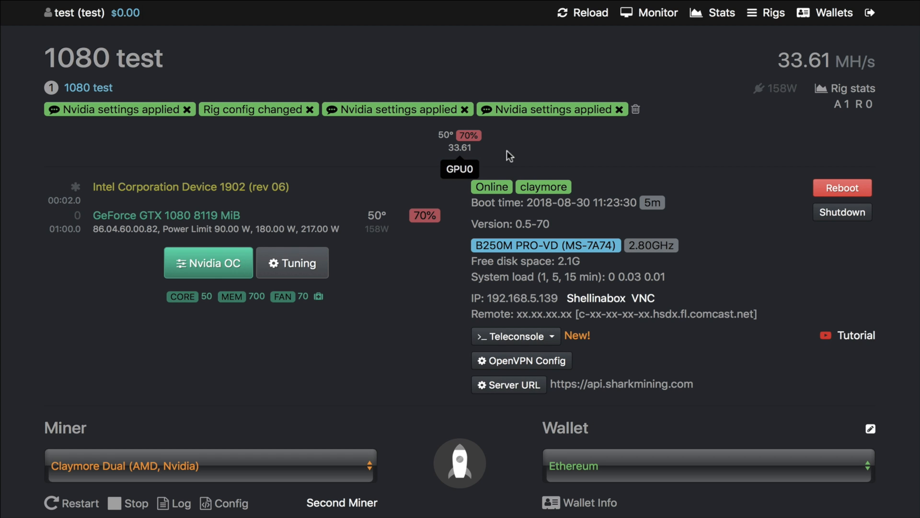
mouse_move(583, 155)
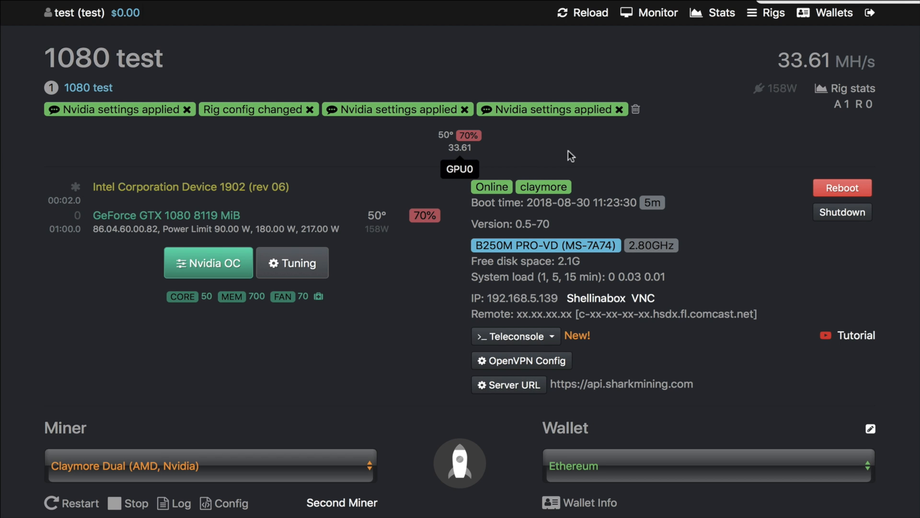
mouse_move(456, 167)
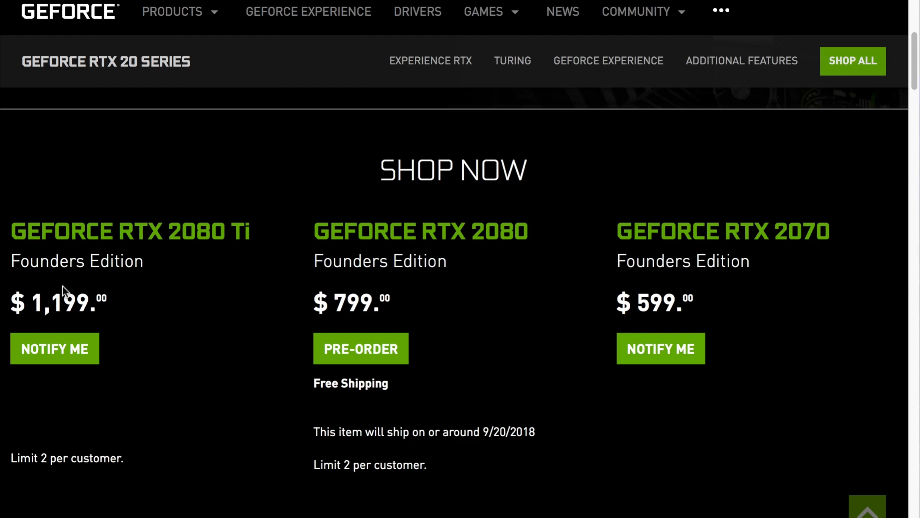
Step: Scroll the RTX 20 Series shop page past the Founders Edition listings
scroll("down", 3)
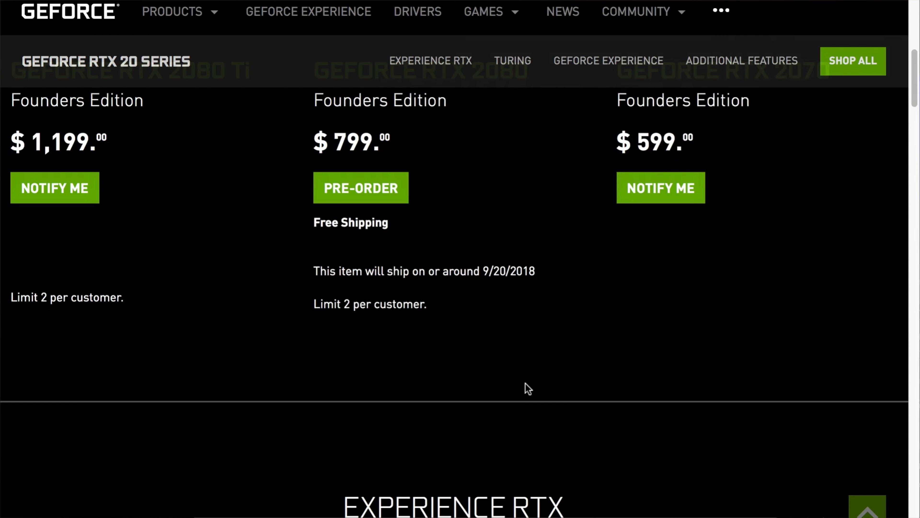